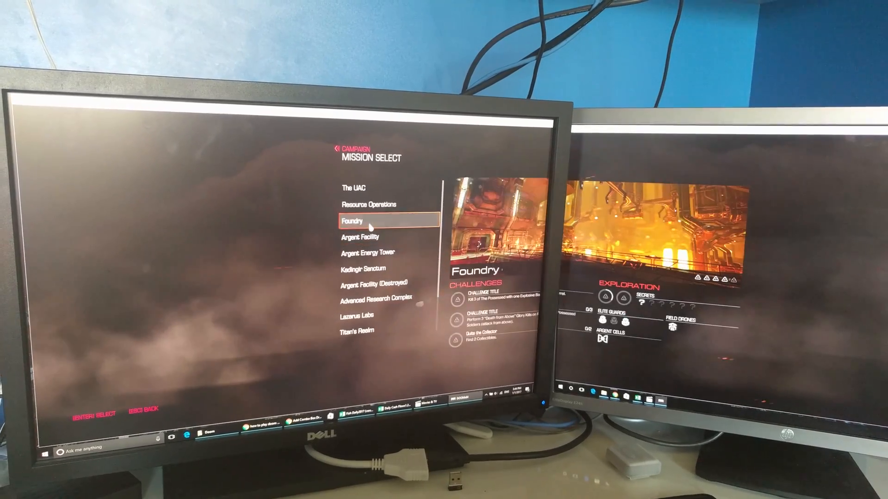
Step: Highlight the Argent Facility mission so its preview, challenges and exploration details appear
{"action": "key", "text": "Down"}
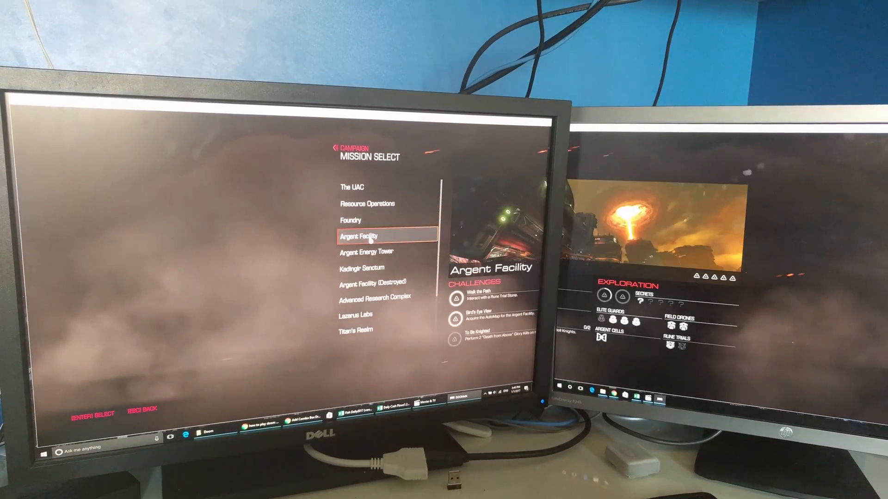